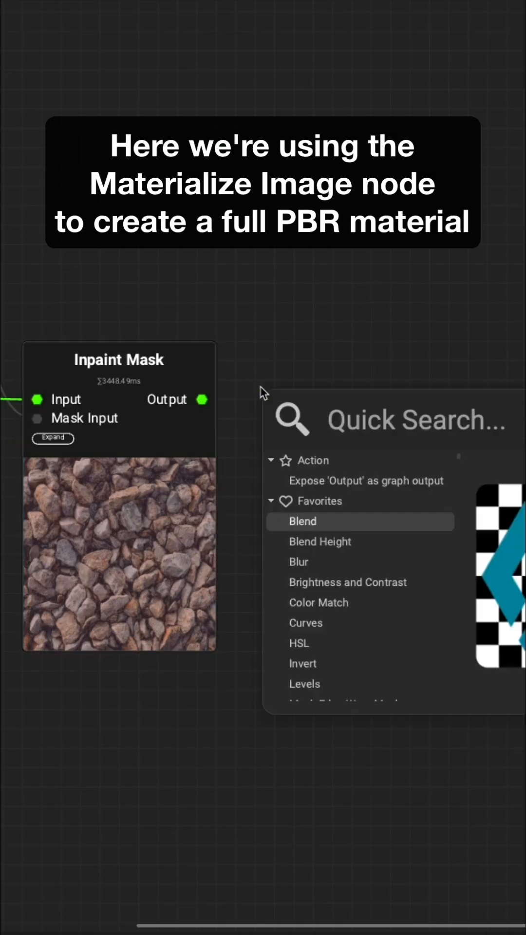
{"action": "type", "text": "materialize"}
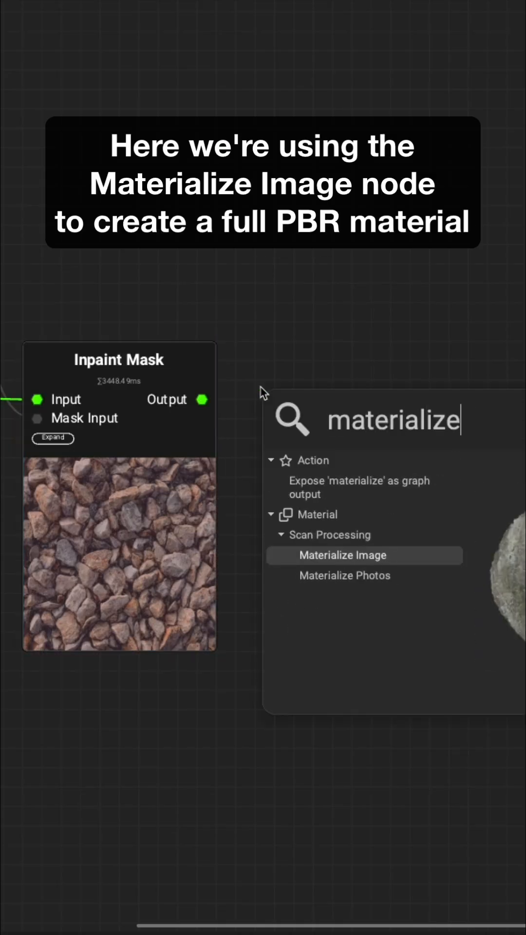